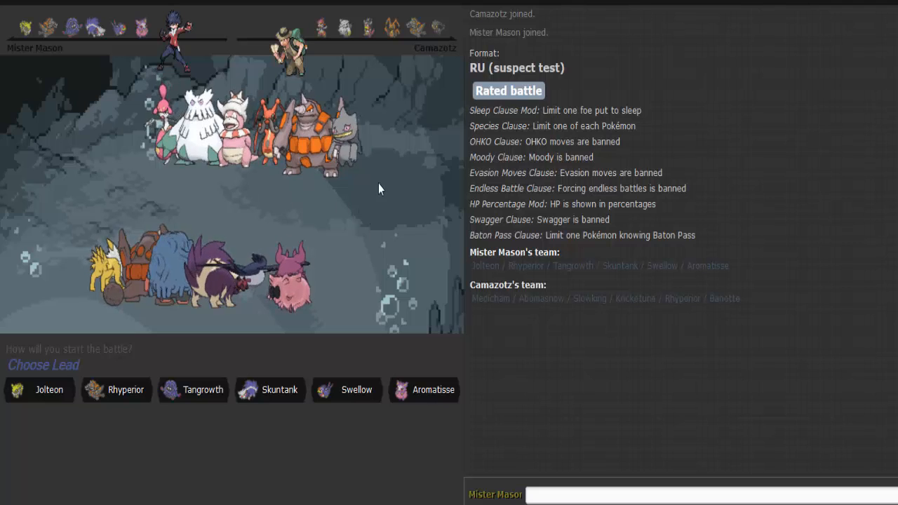
mouse_move(362, 251)
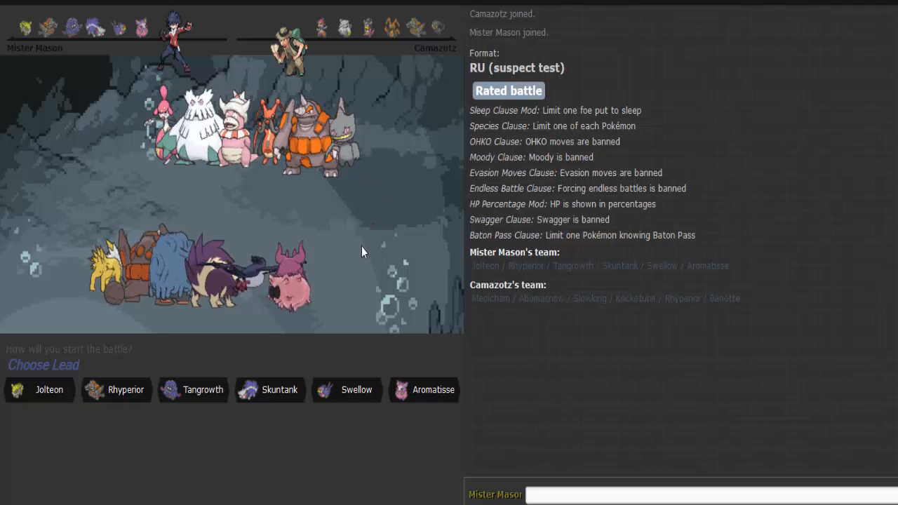
mouse_move(343, 201)
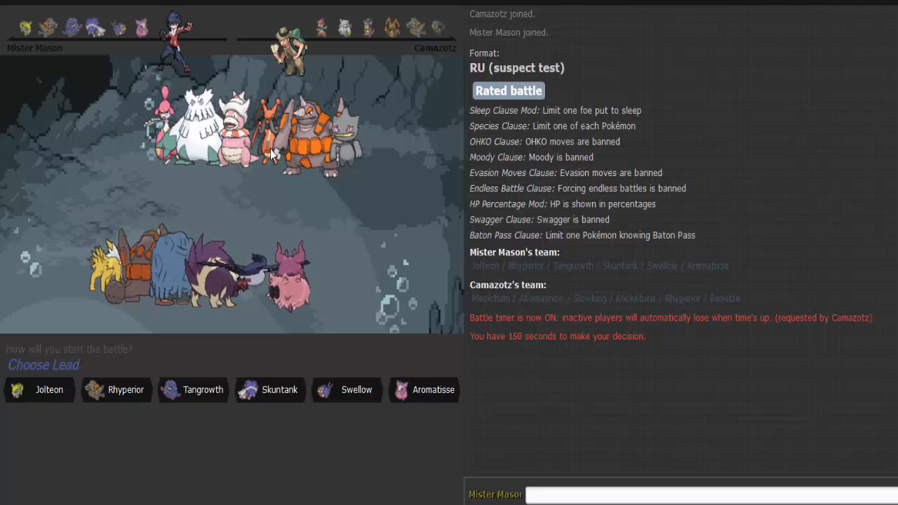
Step: Lead the battle with Skuntank against Kricketune
click(39, 390)
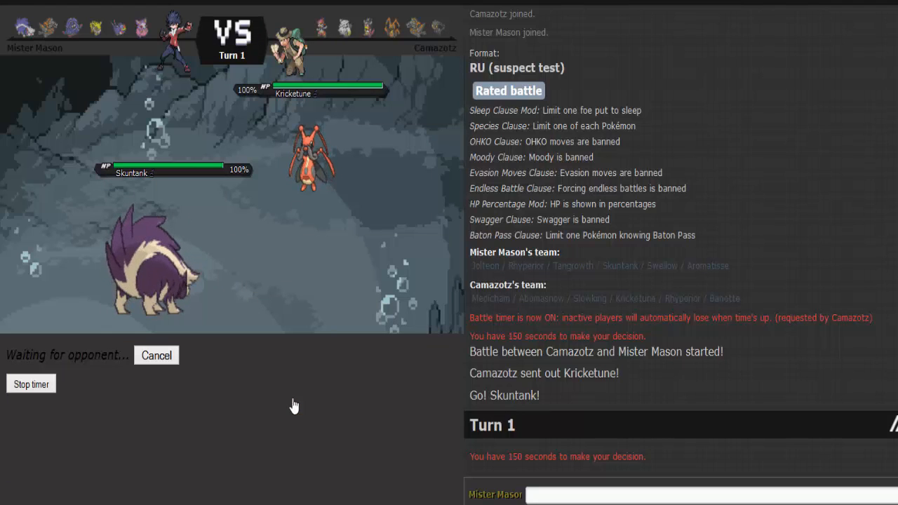
mouse_move(325, 272)
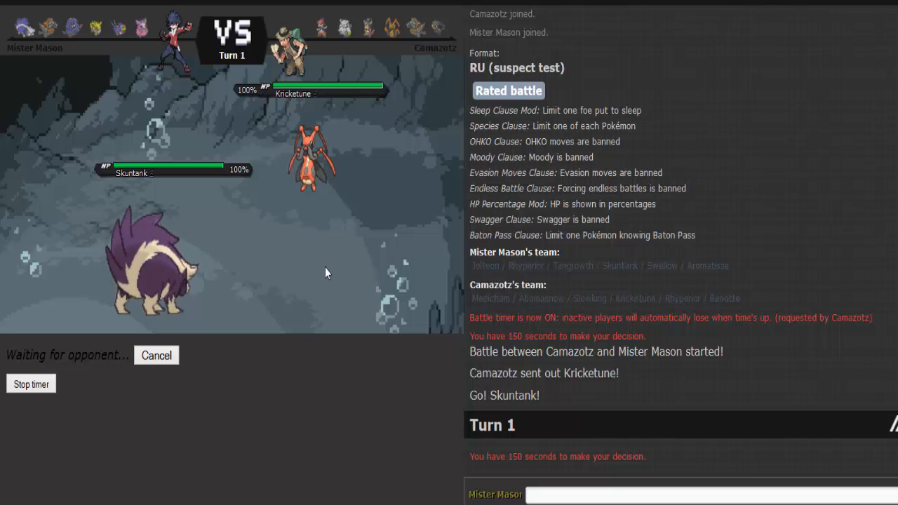
mouse_move(280, 310)
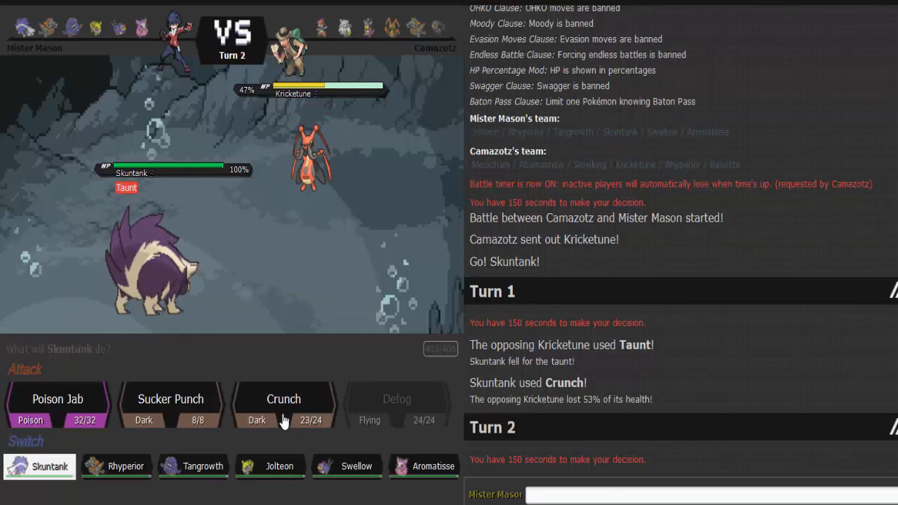
mouse_move(284, 407)
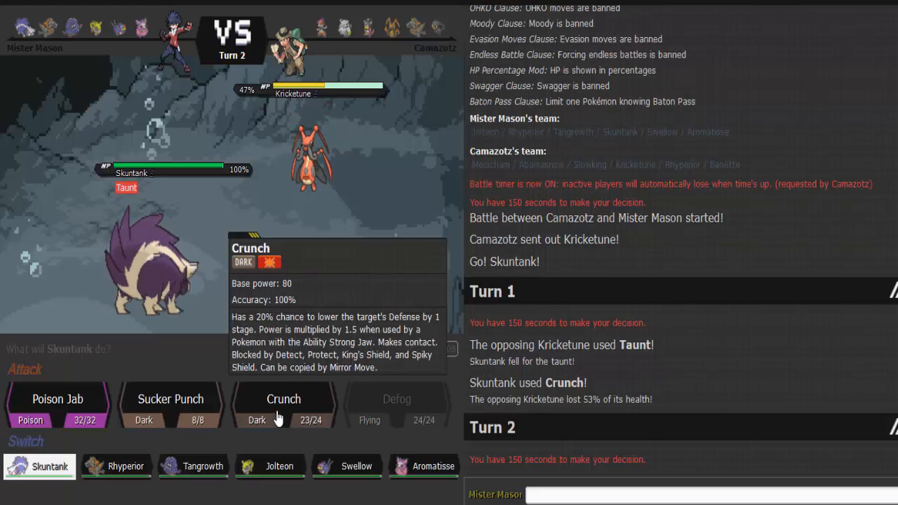
Step: Finish Kricketune with a second Crunch from Skuntank
click(284, 399)
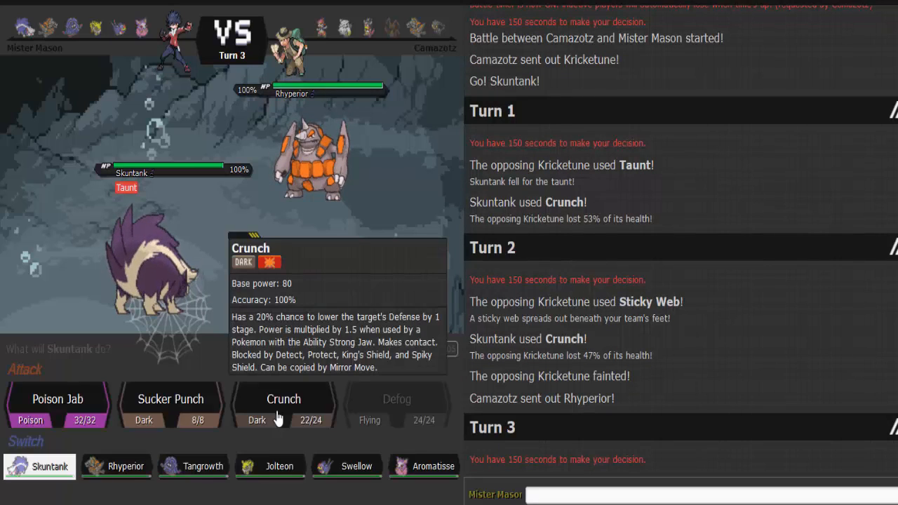
mouse_move(194, 465)
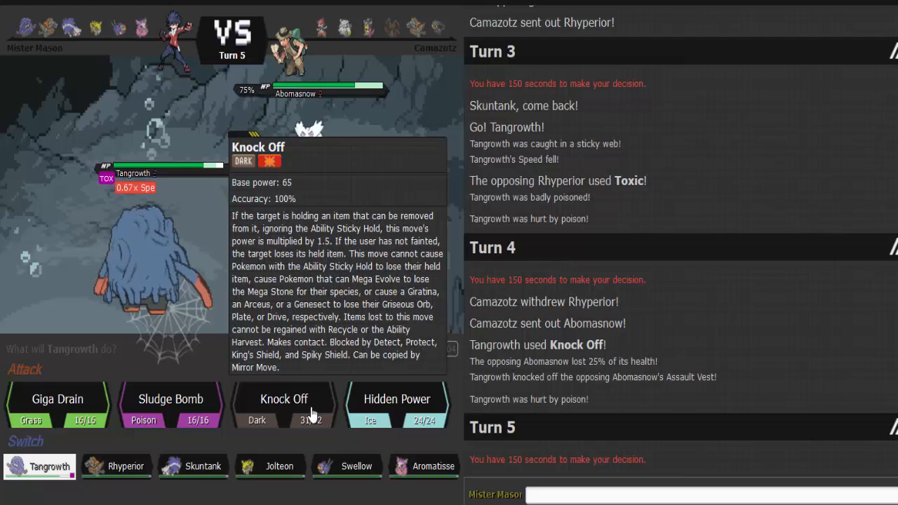
Step: Bring Aromatisse in for Tangrowth and cure the team with Heal Bell
click(284, 404)
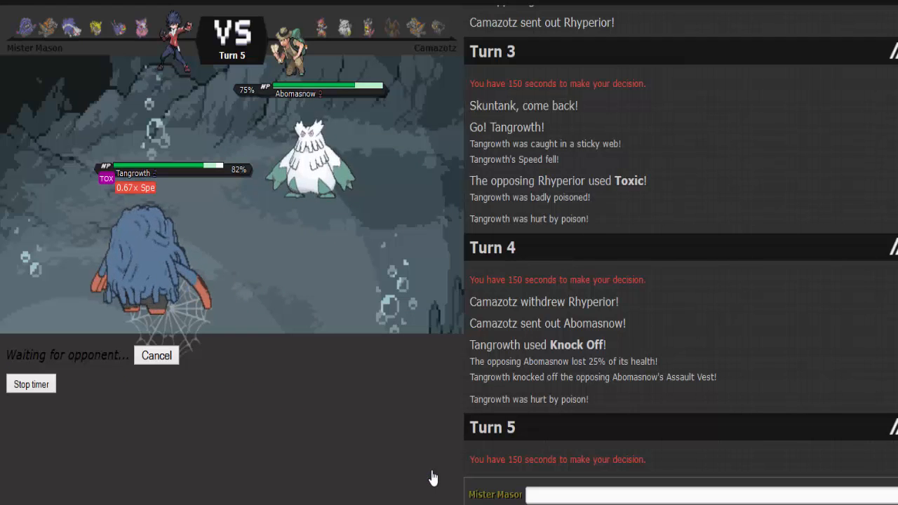
mouse_move(266, 421)
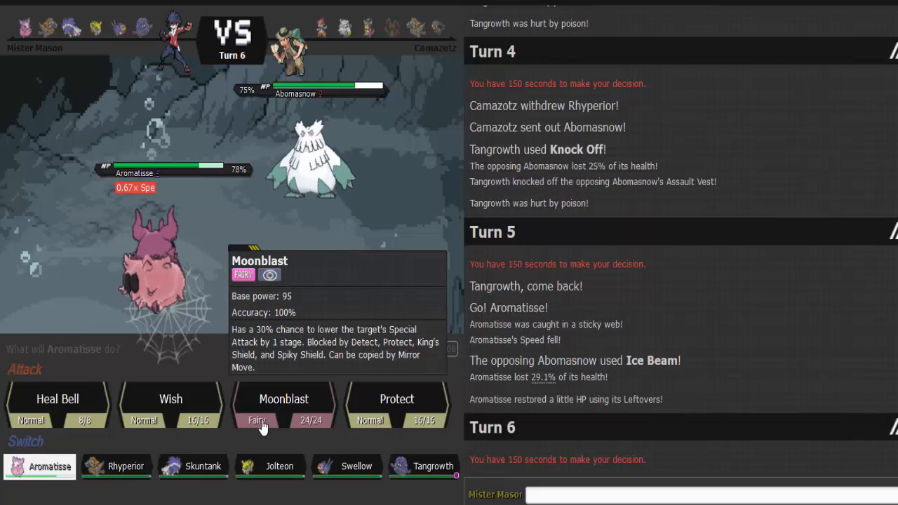
click(284, 398)
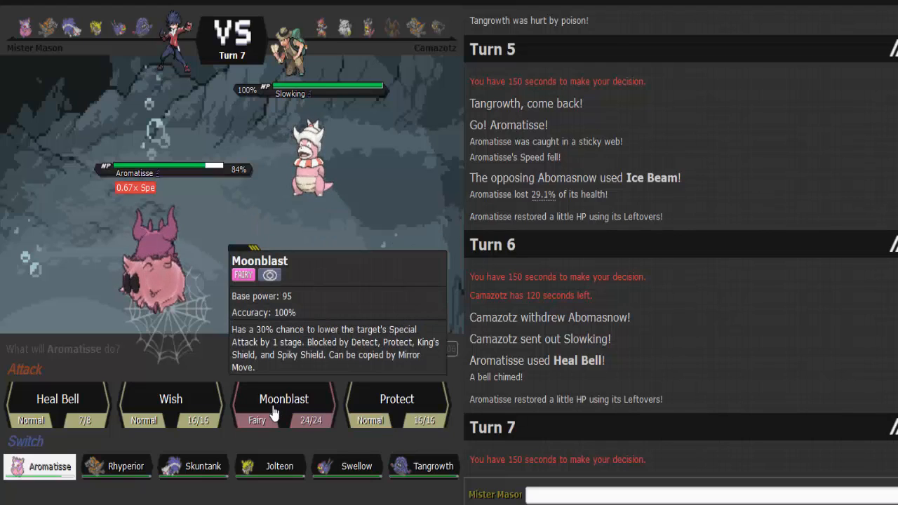
Step: Clear the Sticky Web with Skuntank's Defog, then queue Aromatisse to come back in
click(284, 398)
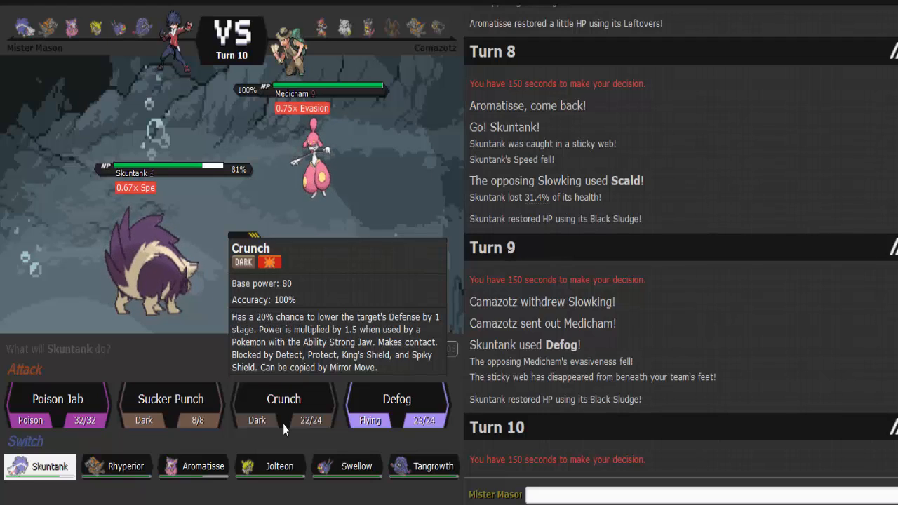
mouse_move(202, 466)
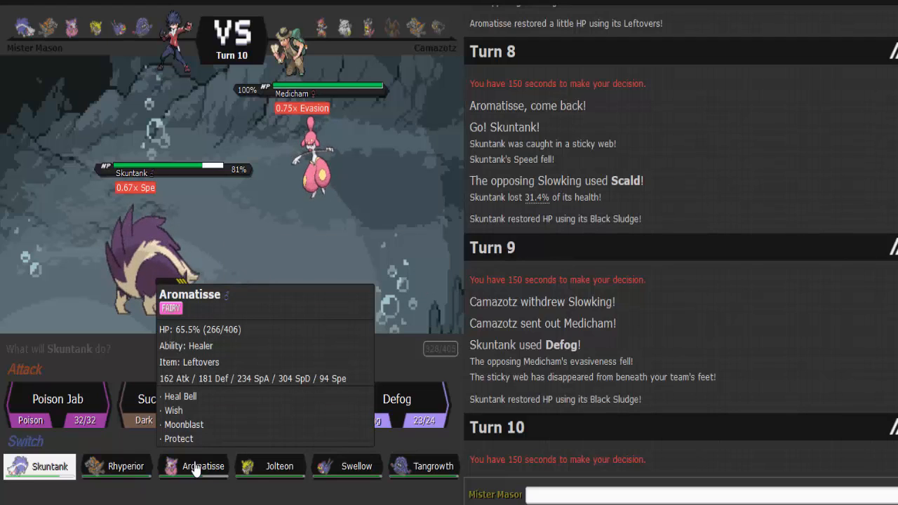
click(202, 465)
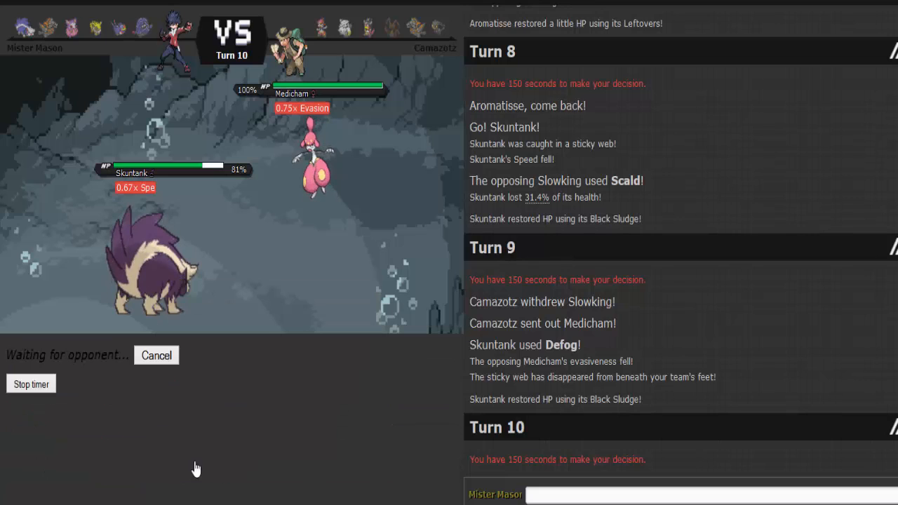
mouse_move(272, 435)
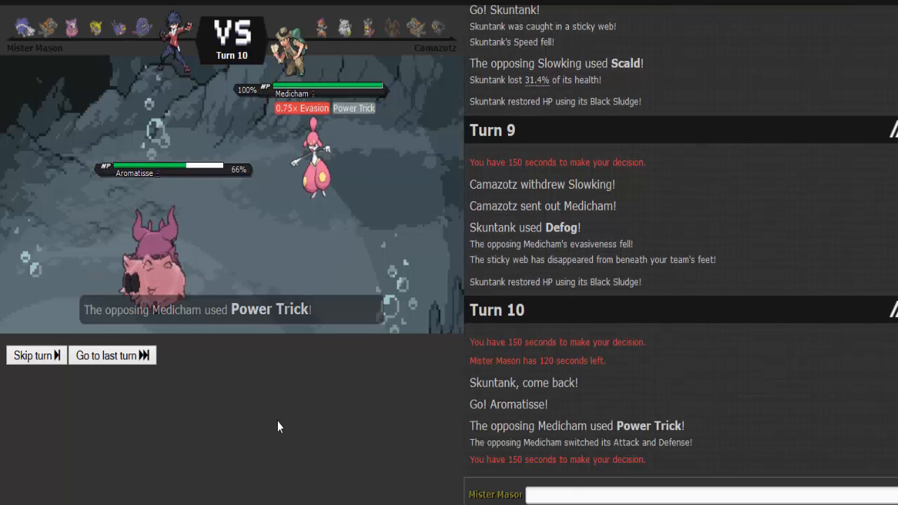
Step: Moonblast Medicham with Aromatisse, hit Rhyperior with Swellow's Brave Bird, then bring in Tangrowth
click(32, 355)
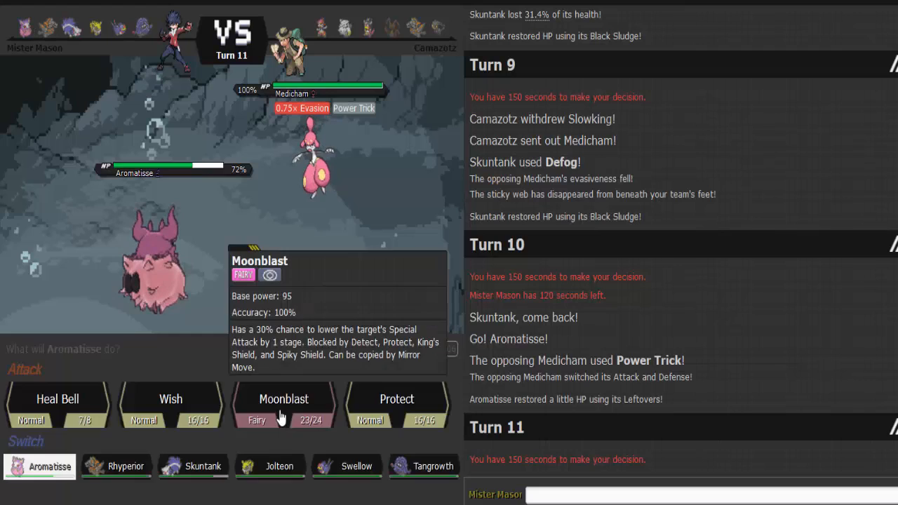
click(284, 398)
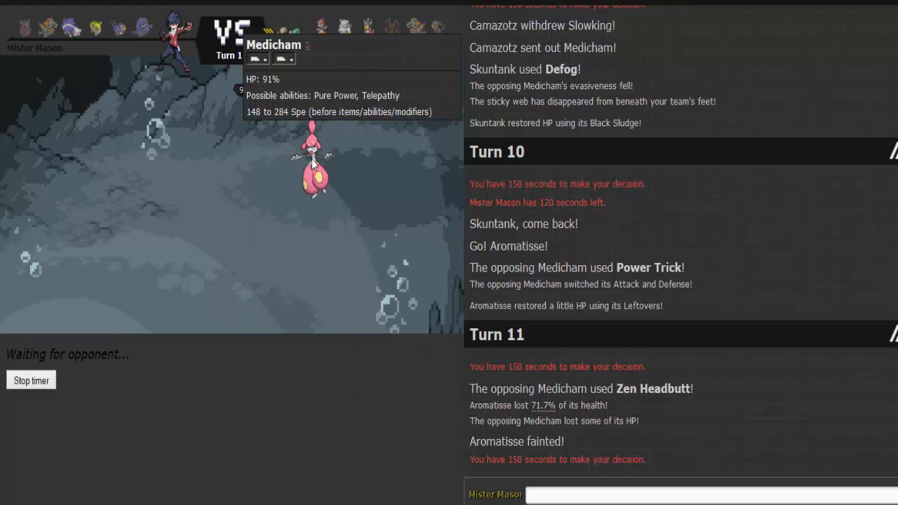
mouse_move(331, 438)
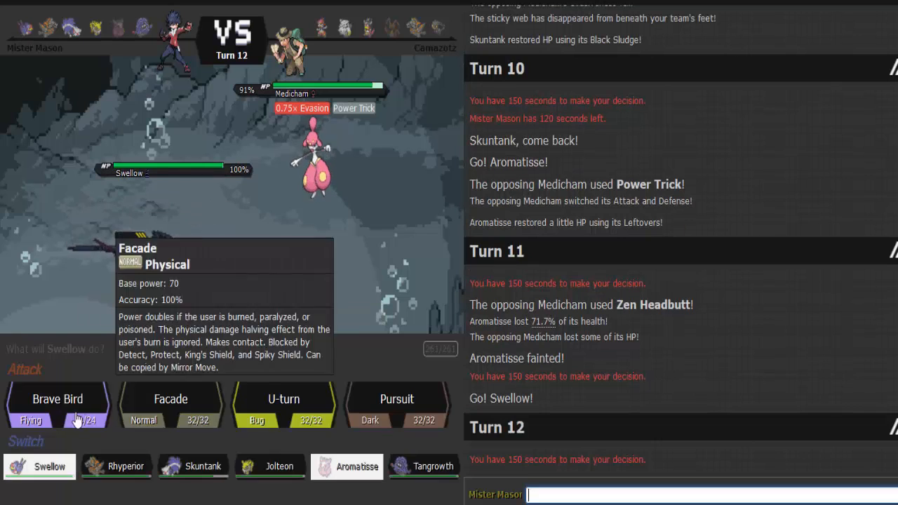
click(57, 399)
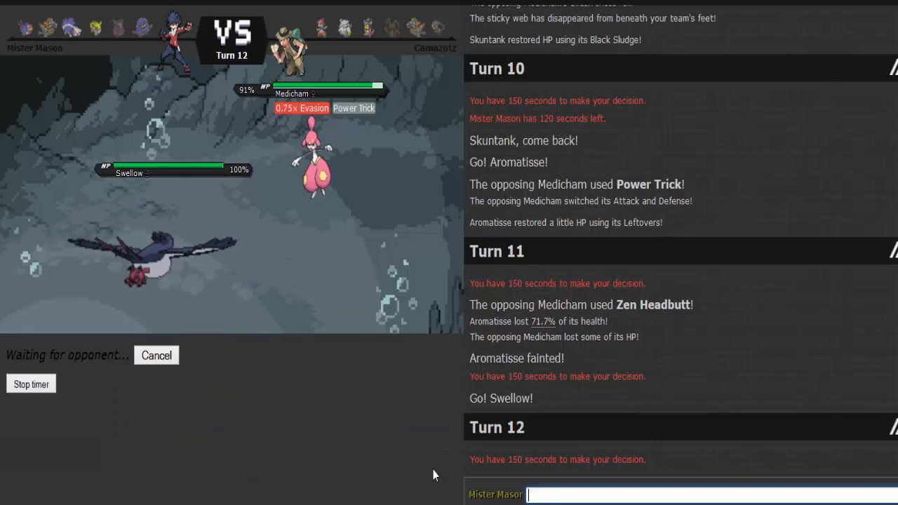
mouse_move(399, 442)
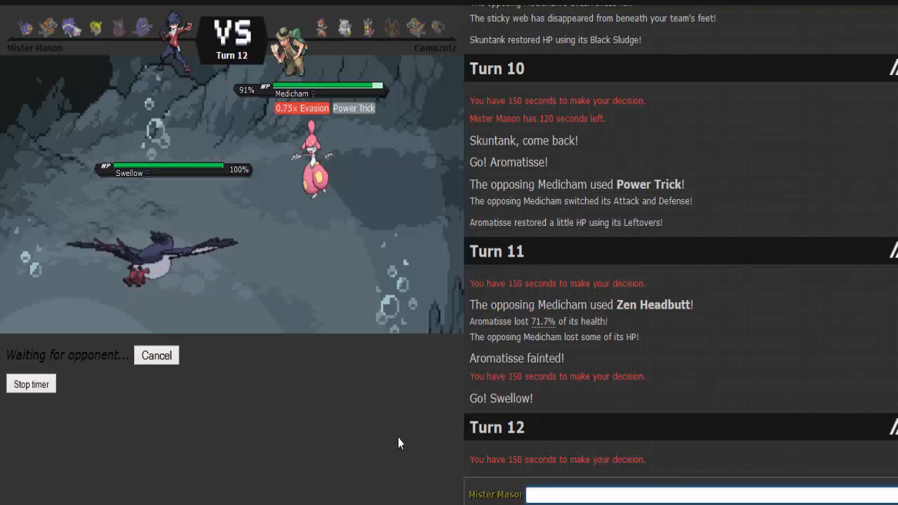
mouse_move(324, 157)
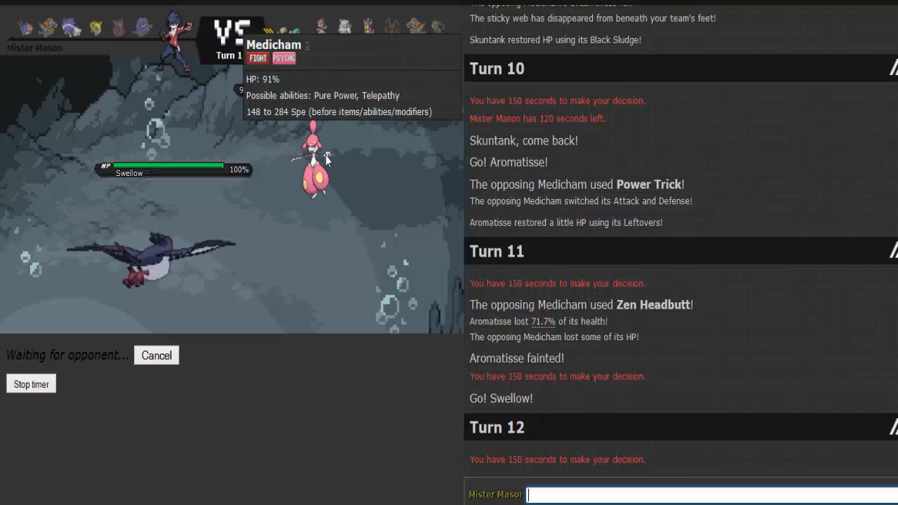
mouse_move(350, 388)
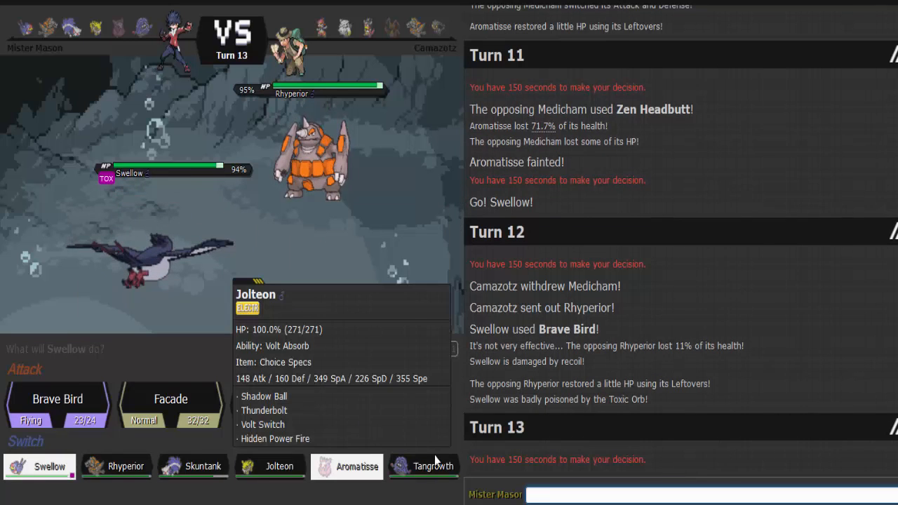
click(56, 398)
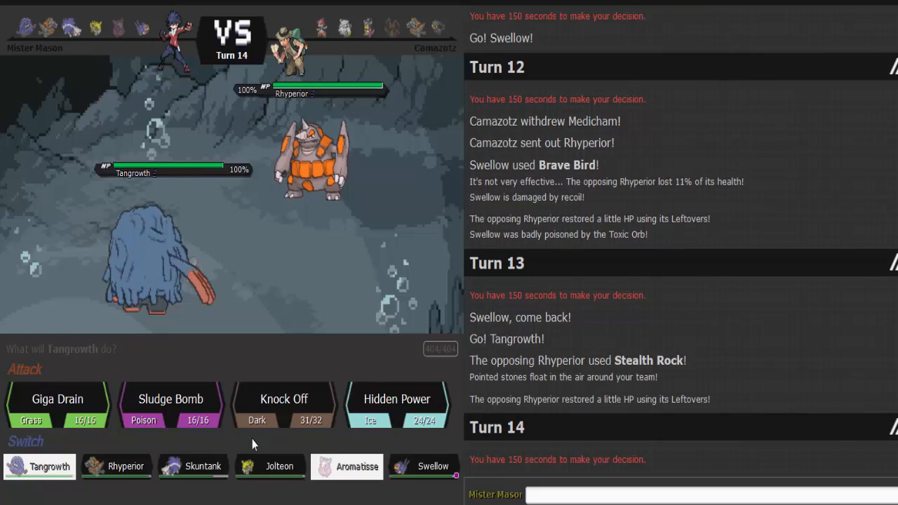
mouse_move(171, 404)
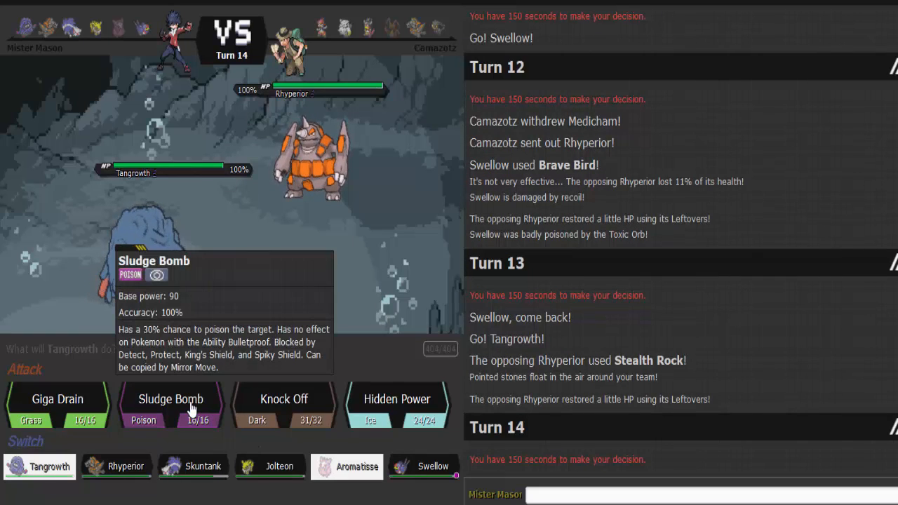
Step: Wear down Abomasnow with Tangrowth's Sludge Bomb and finish it with Skuntank's Sucker Punch
click(171, 398)
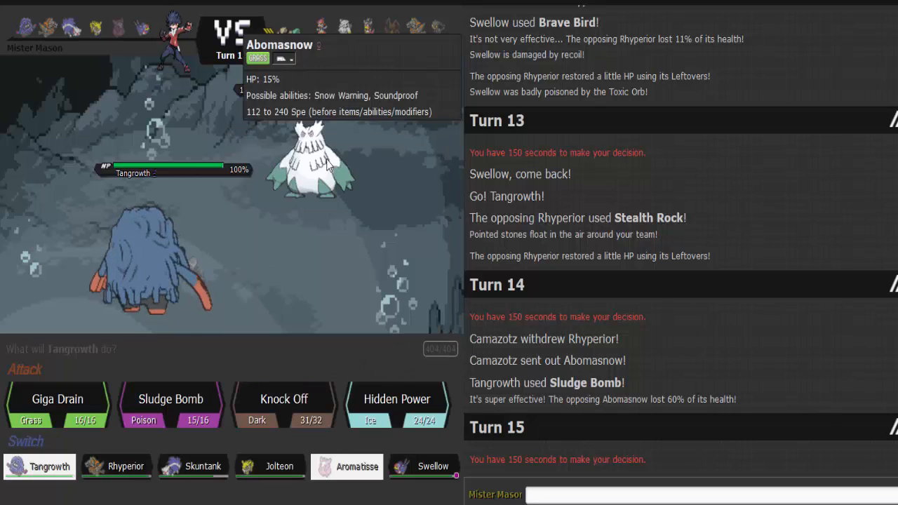
mouse_move(364, 143)
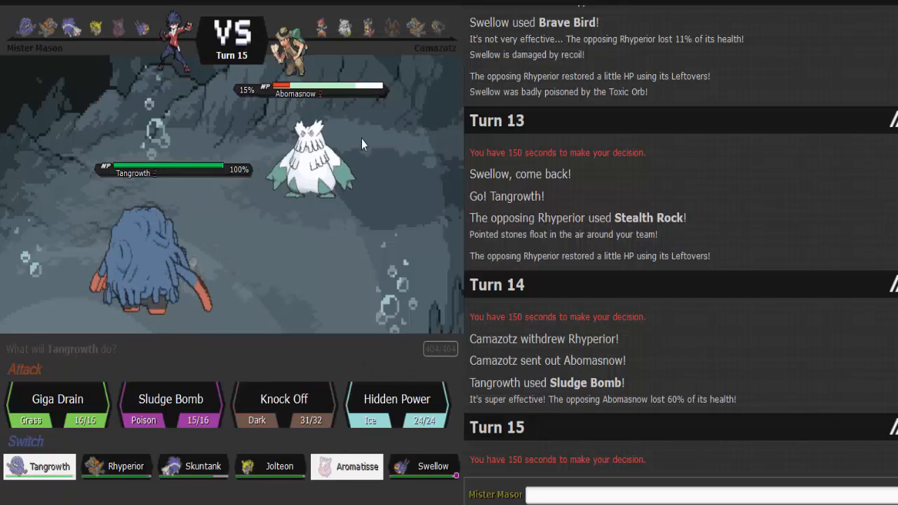
mouse_move(257, 359)
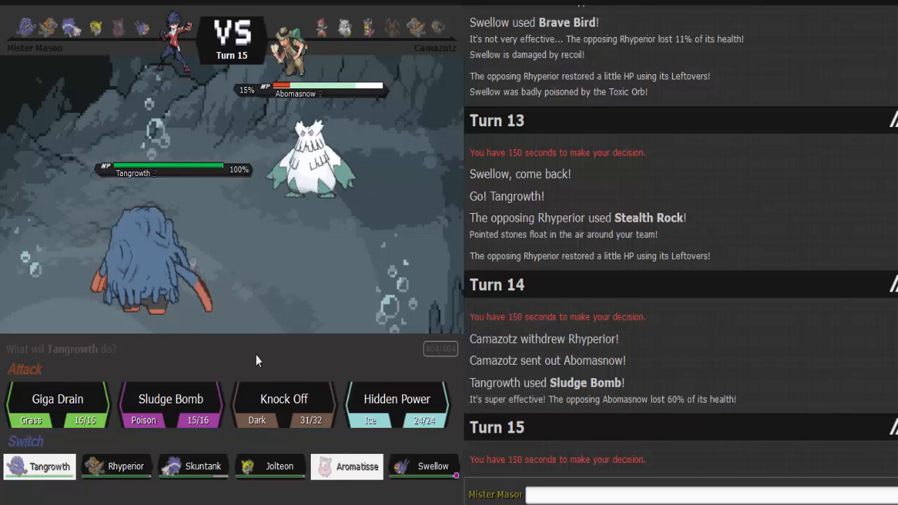
mouse_move(213, 463)
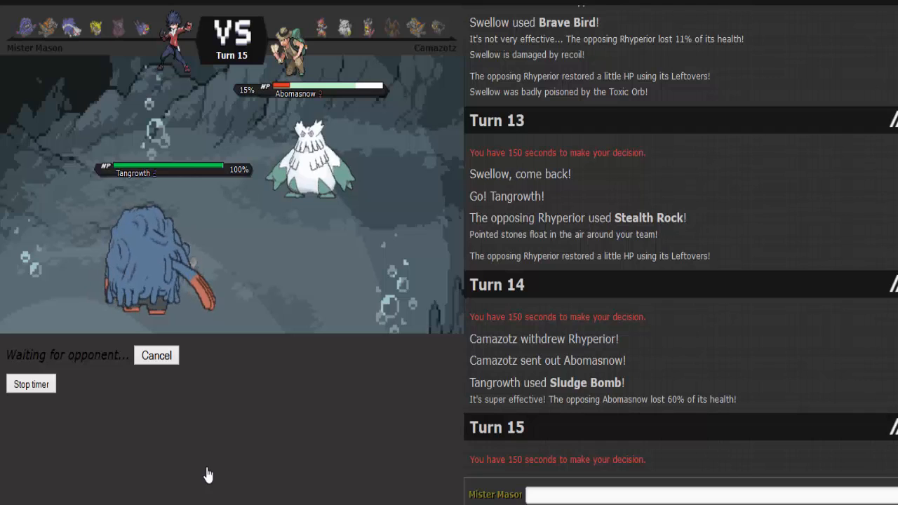
mouse_move(272, 442)
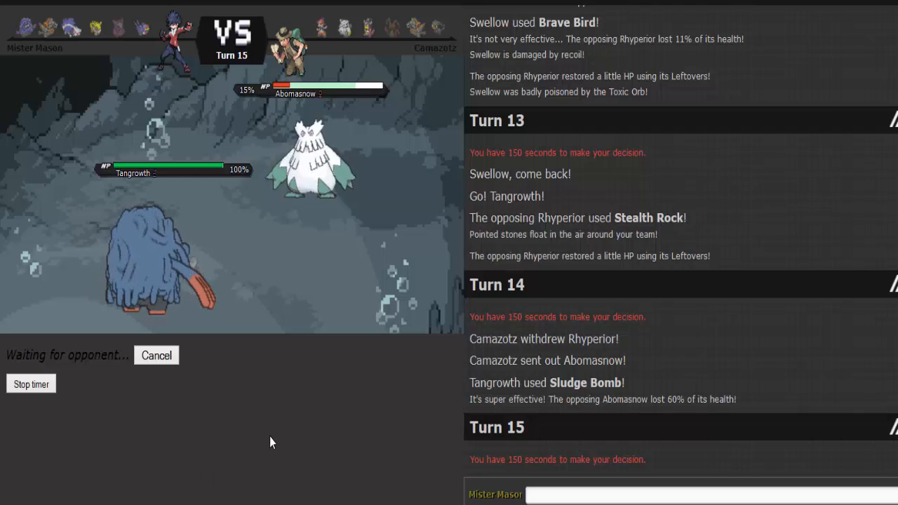
mouse_move(323, 174)
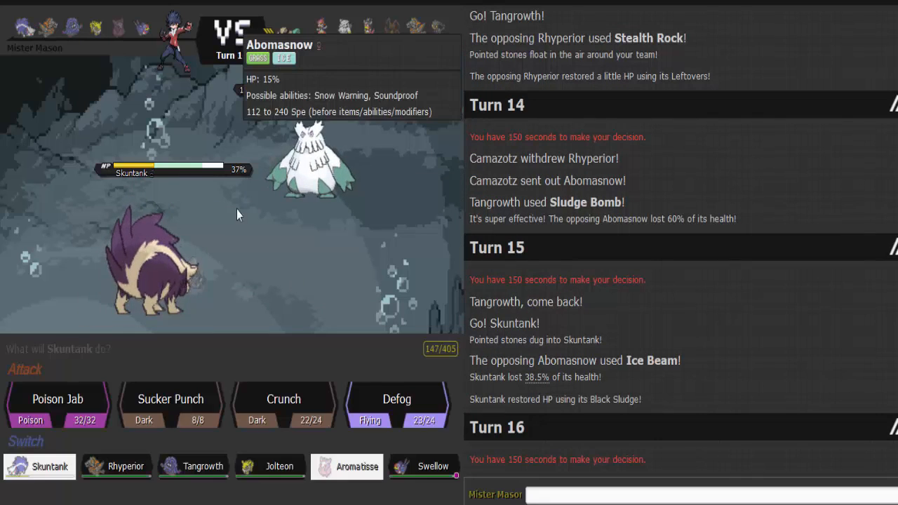
mouse_move(171, 399)
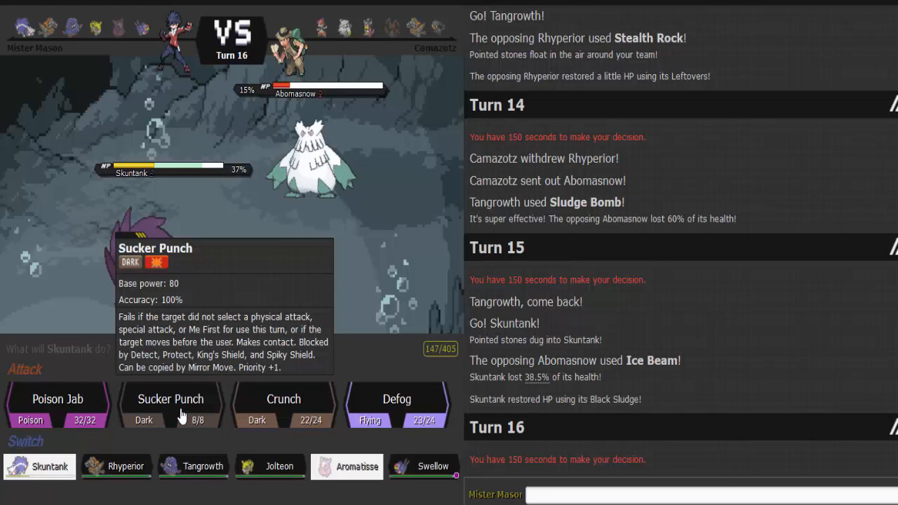
click(171, 399)
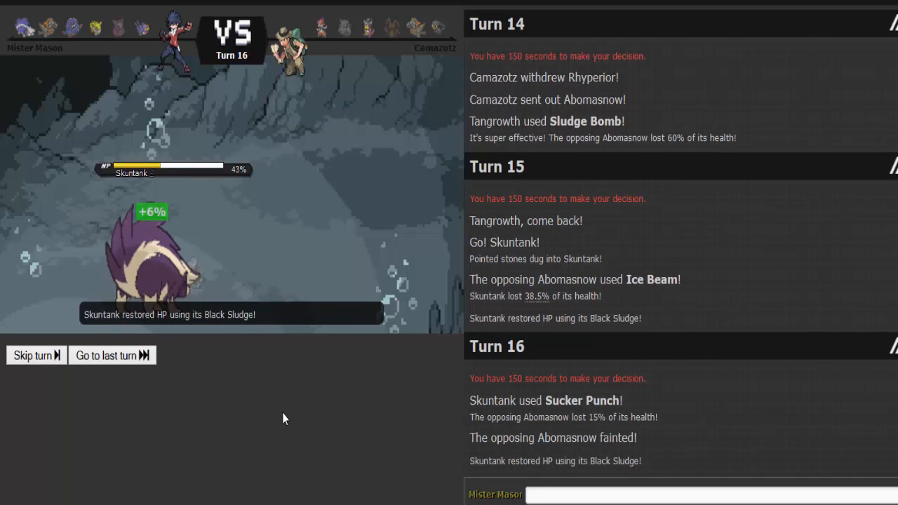
Step: Return Tangrowth for Skuntank and hit the incoming Banette with Knock Off and Giga Drain
click(32, 355)
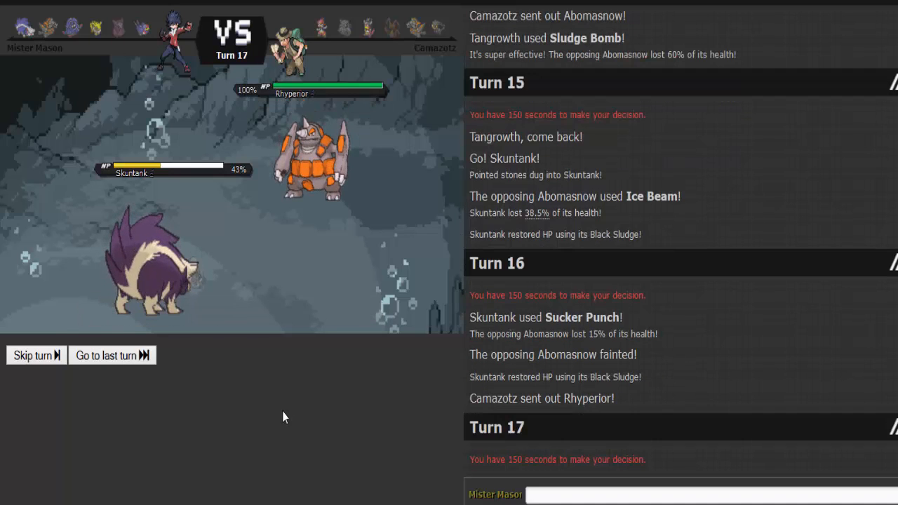
click(31, 355)
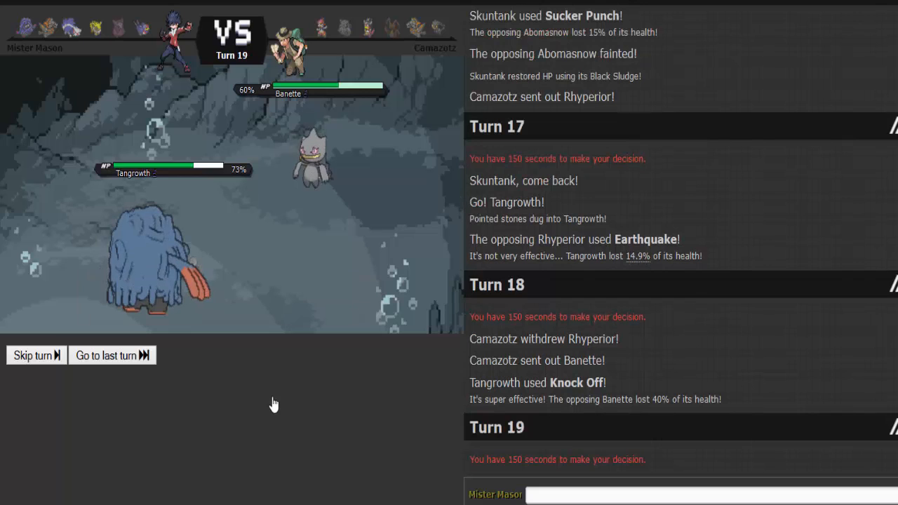
mouse_move(283, 398)
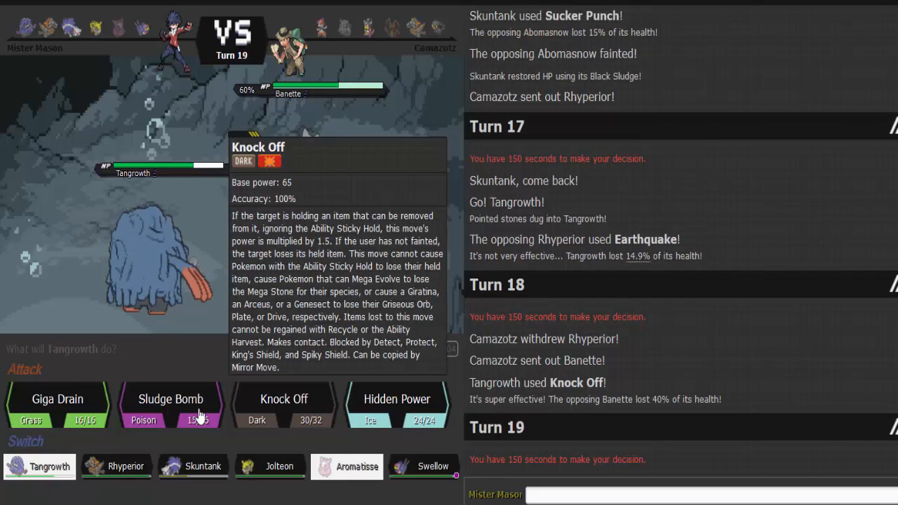
click(283, 399)
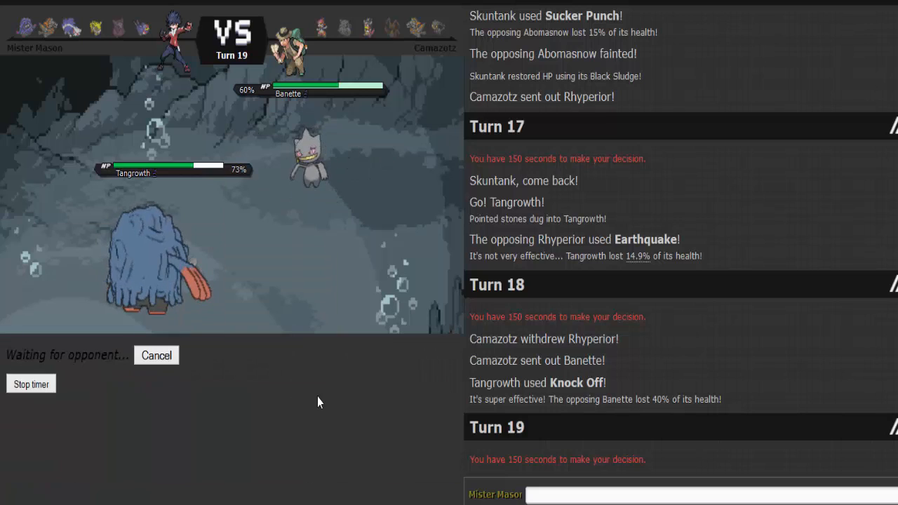
mouse_move(316, 154)
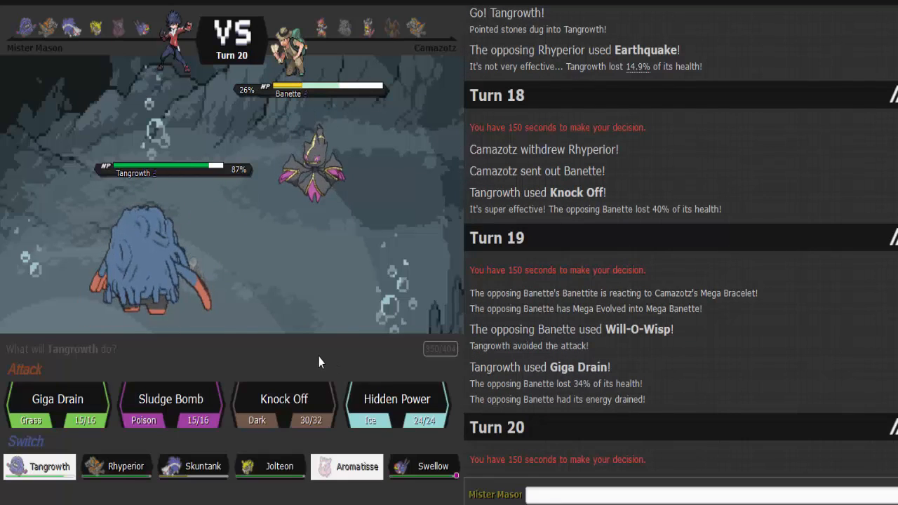
Step: Knock out the sleeping Mega Banette with repeated Knock Offs from Tangrowth
click(283, 404)
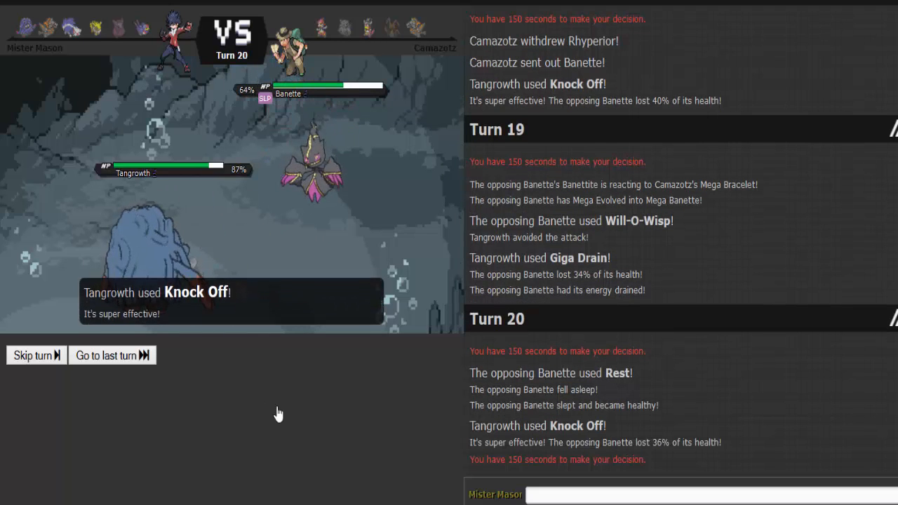
click(31, 355)
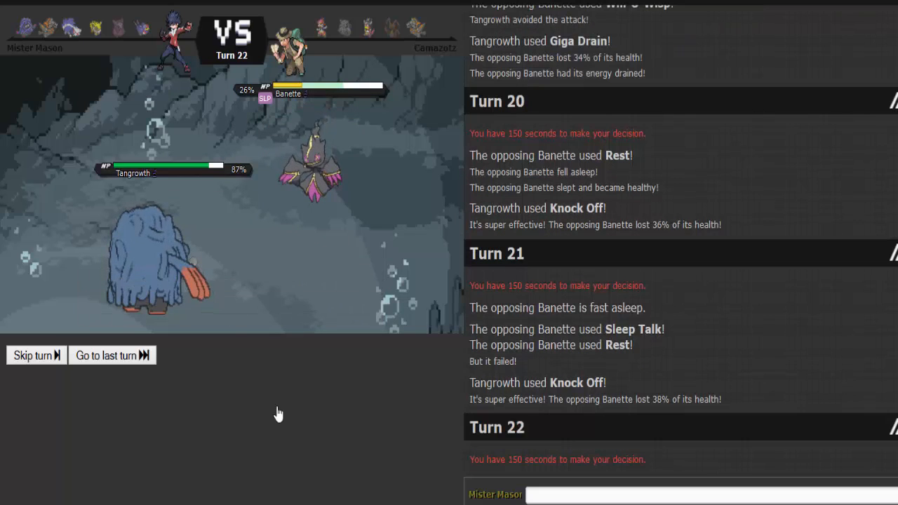
click(31, 355)
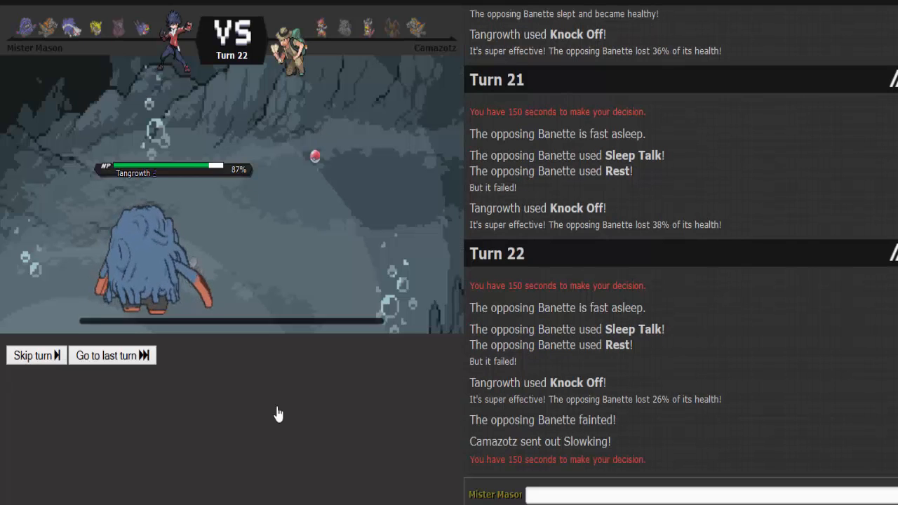
click(32, 355)
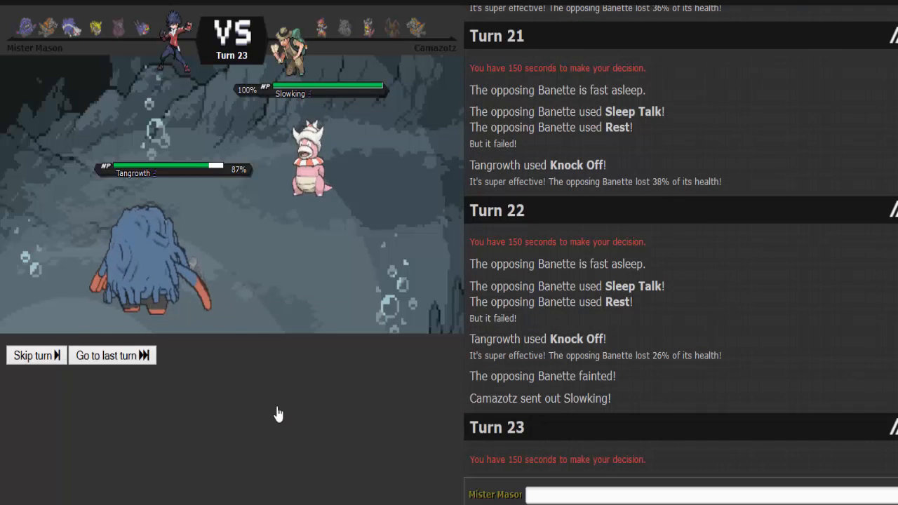
Step: Faint Slowking with Knock Off and Giga Drain, then Knock Off Medicham before Tangrowth falls
click(33, 355)
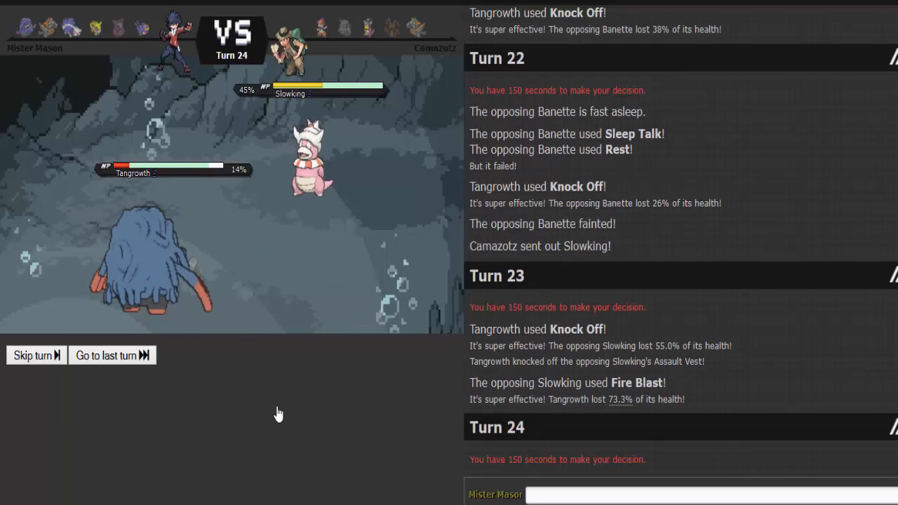
click(32, 355)
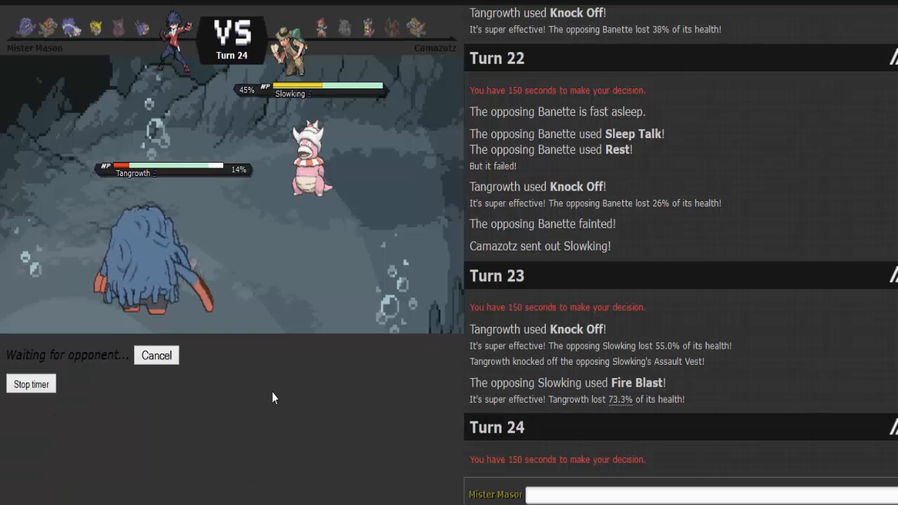
mouse_move(278, 393)
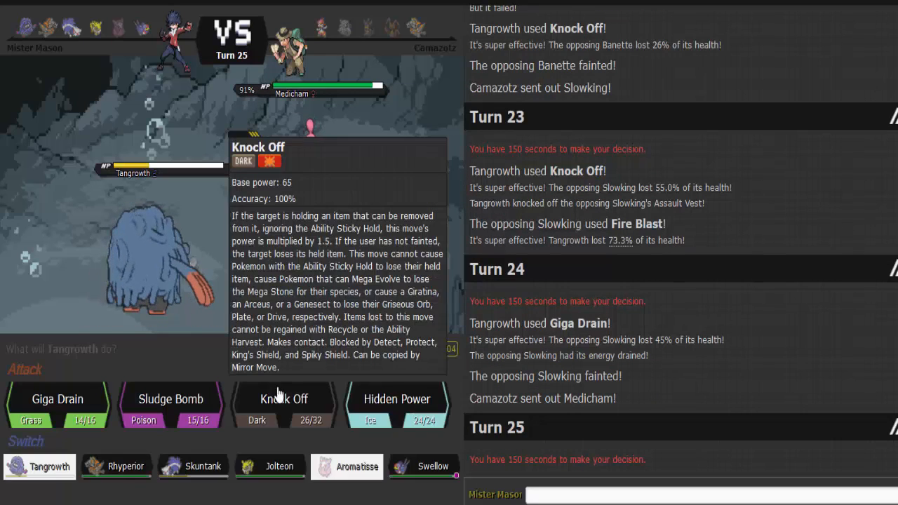
click(283, 399)
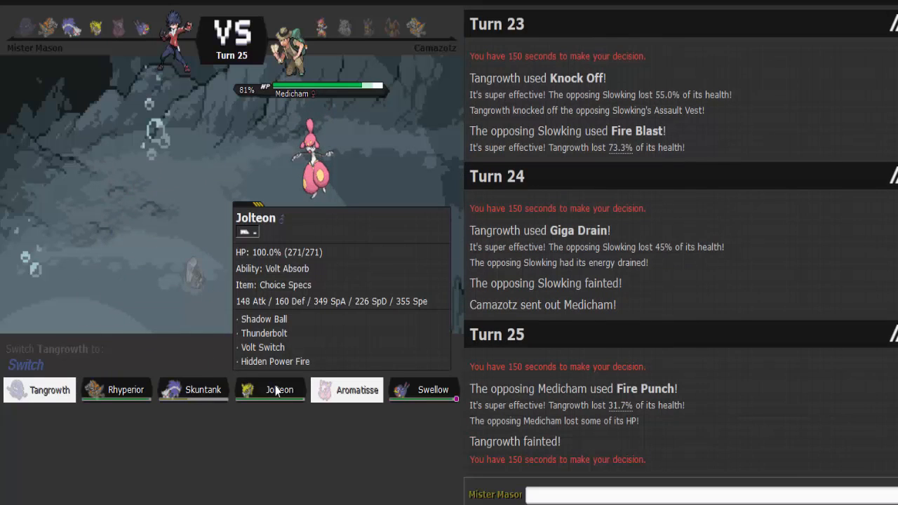
Step: Send in Rhyperior and Earthquake Medicham and the opposing Rhyperior down to 11%
click(269, 390)
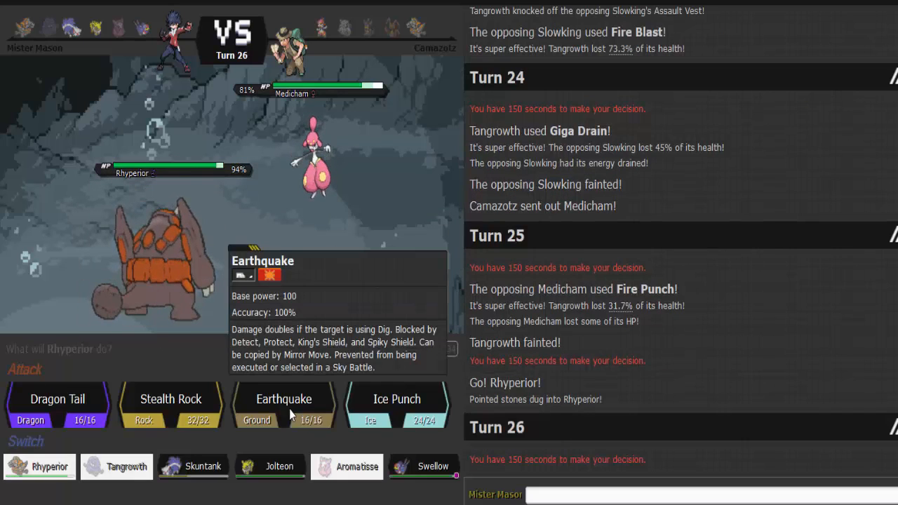
click(283, 404)
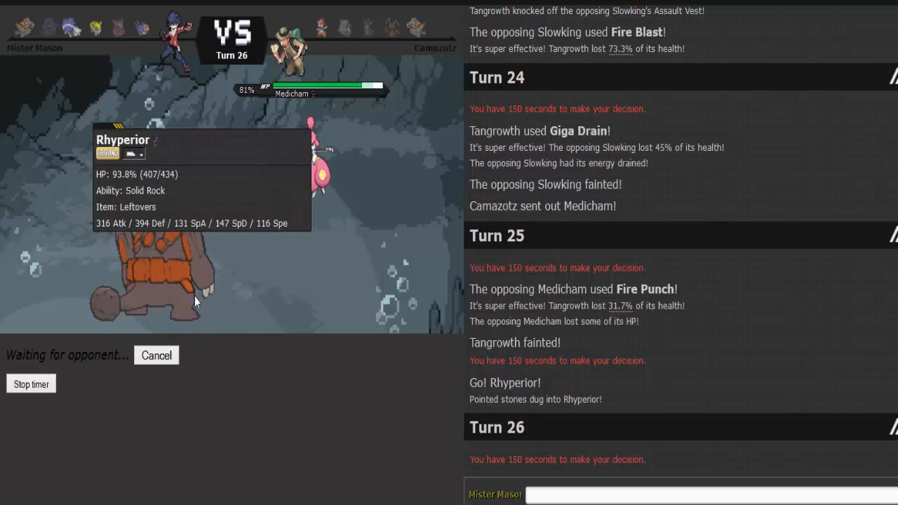
mouse_move(329, 401)
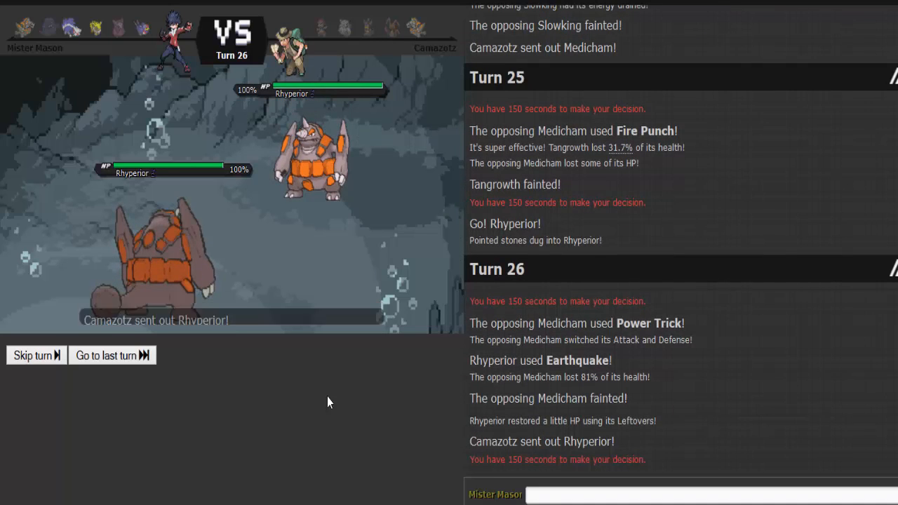
click(32, 355)
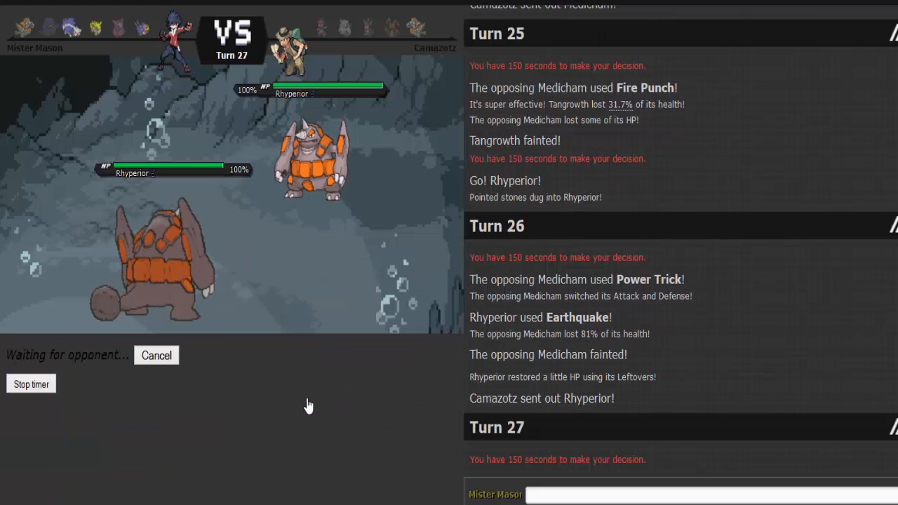
mouse_move(306, 384)
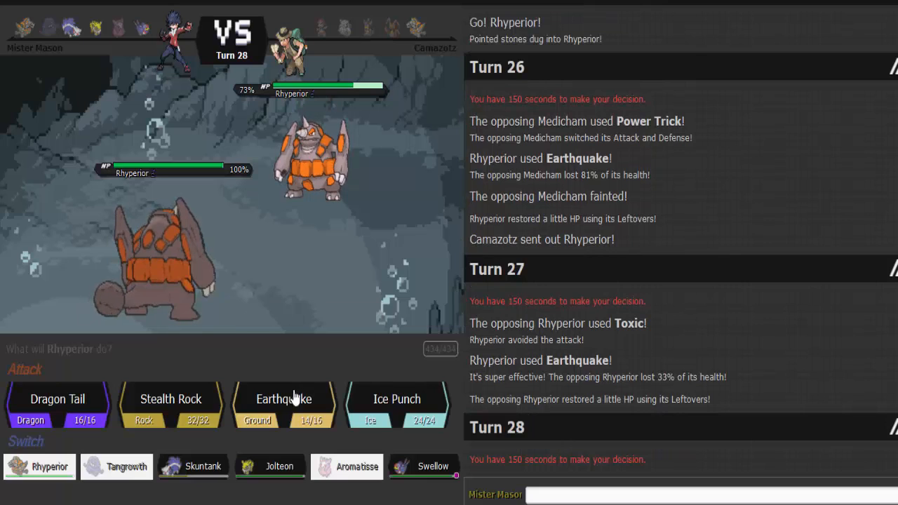
click(284, 398)
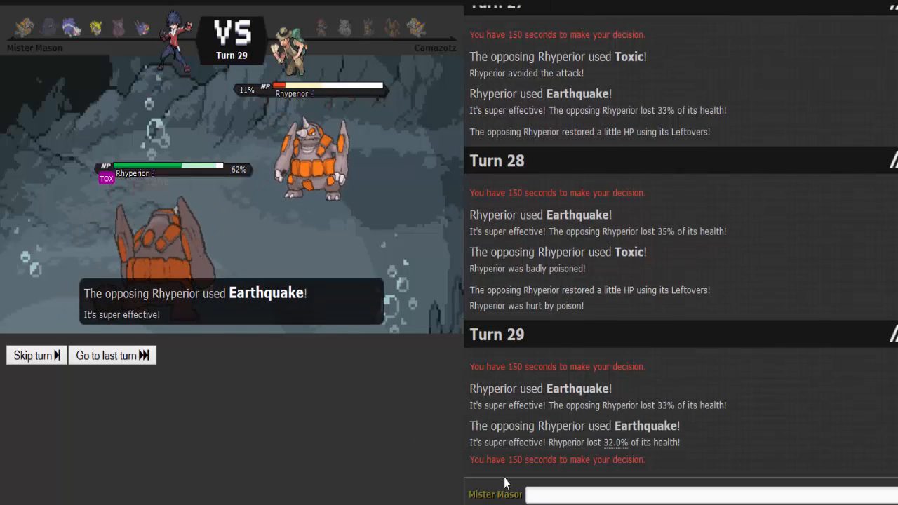
Step: Send 'gg' to the opponent in the battle chat
text(gg)
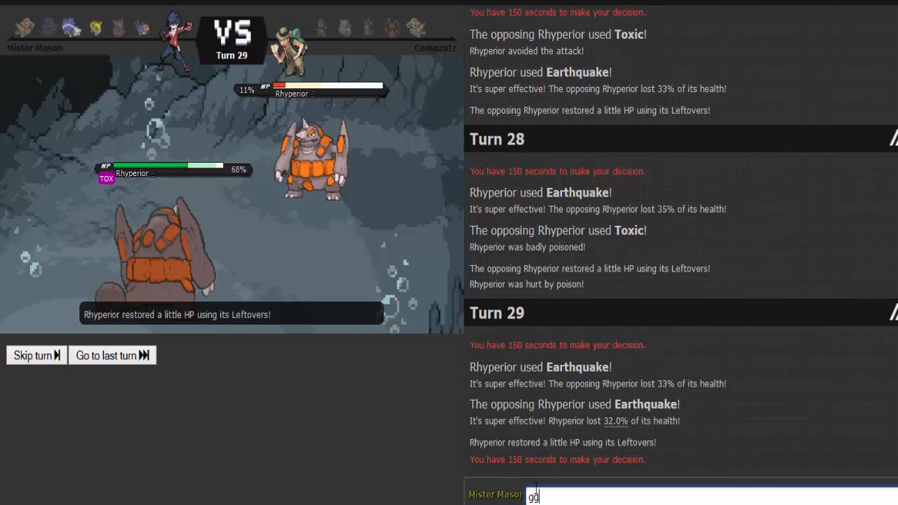
key(enter)
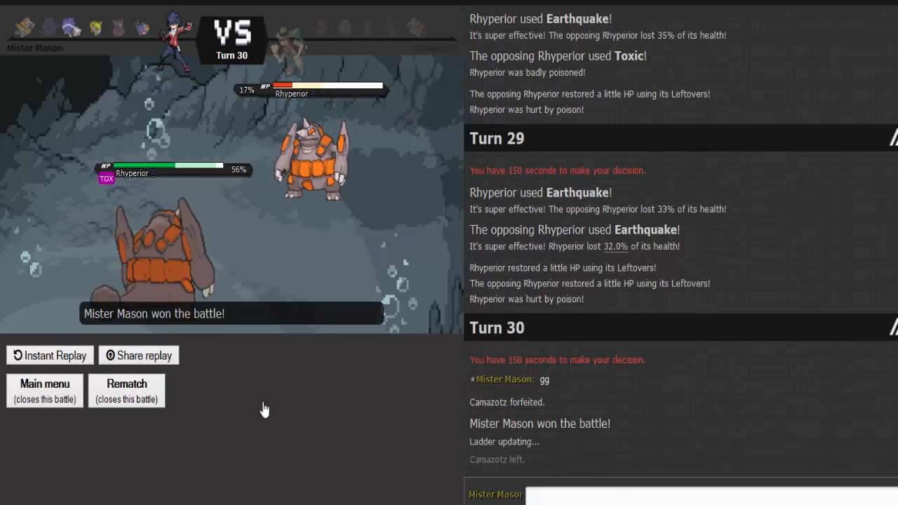
mouse_move(304, 451)
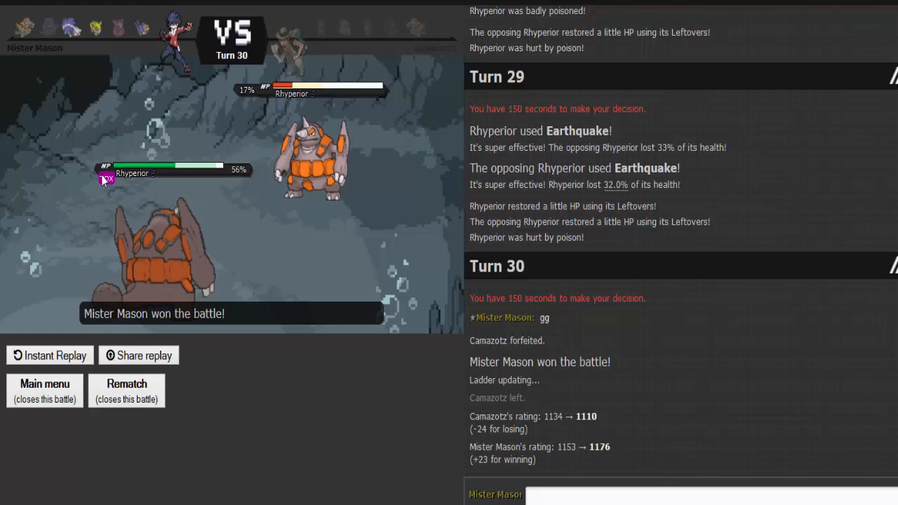
mouse_move(272, 267)
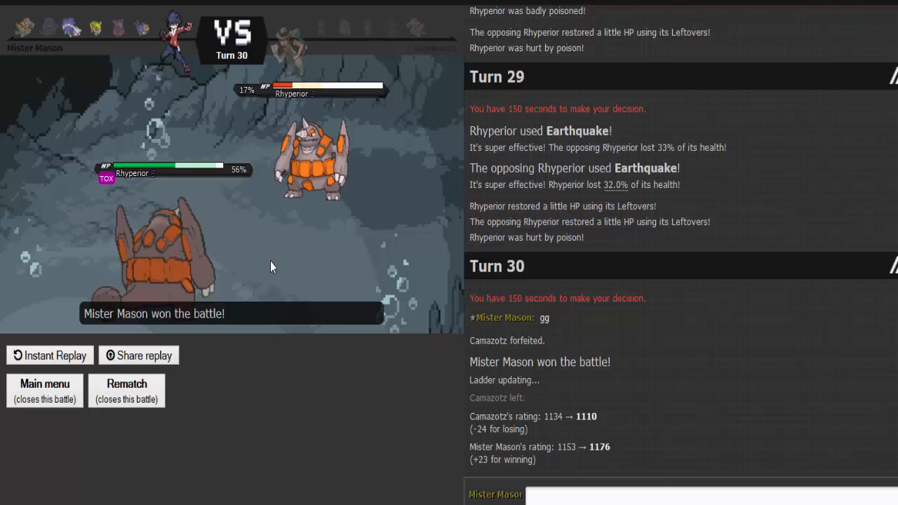
mouse_move(616, 70)
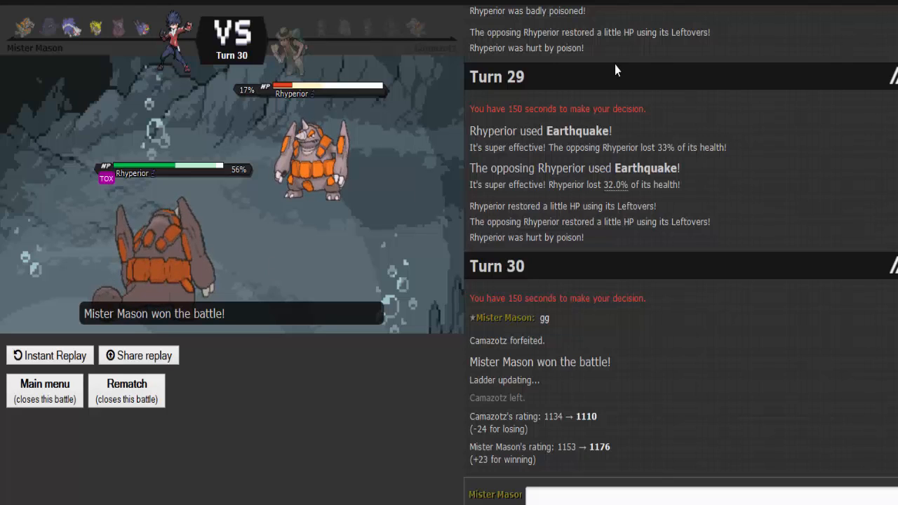